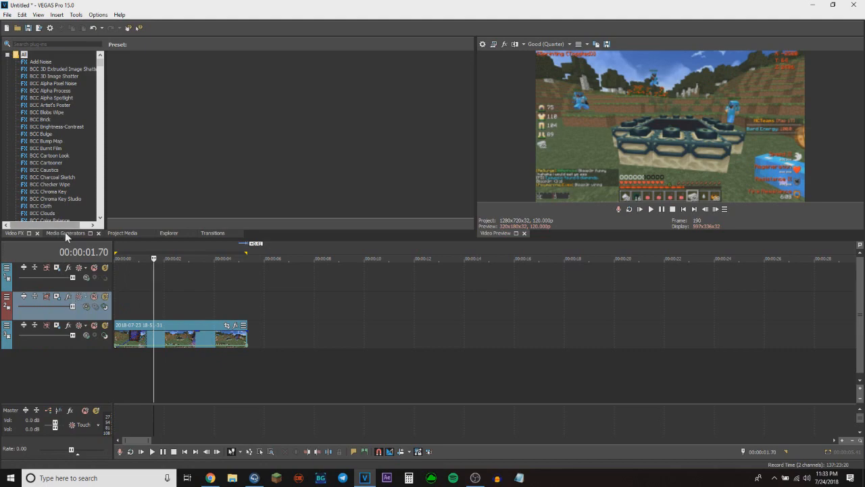
Find the (Legacy) Text generator and drop its Default Text preset on the second video track.
{"action": "left_click", "coordinate": [65, 233]}
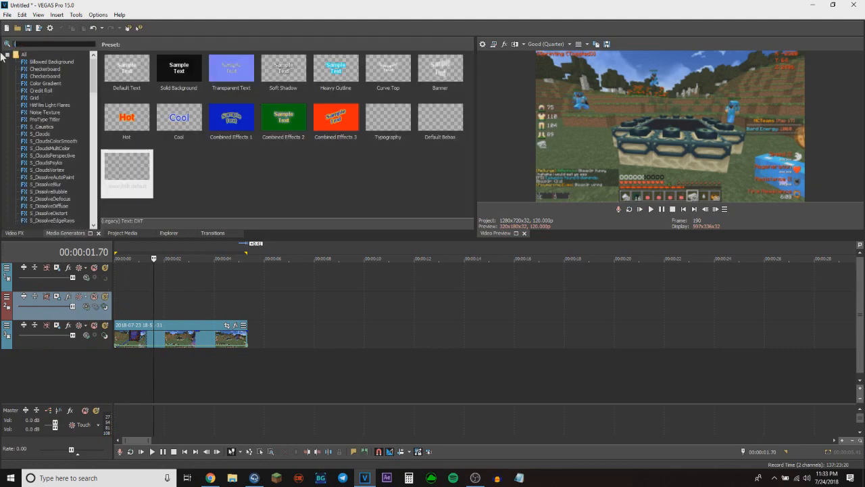
{"action": "left_click", "coordinate": [43, 62]}
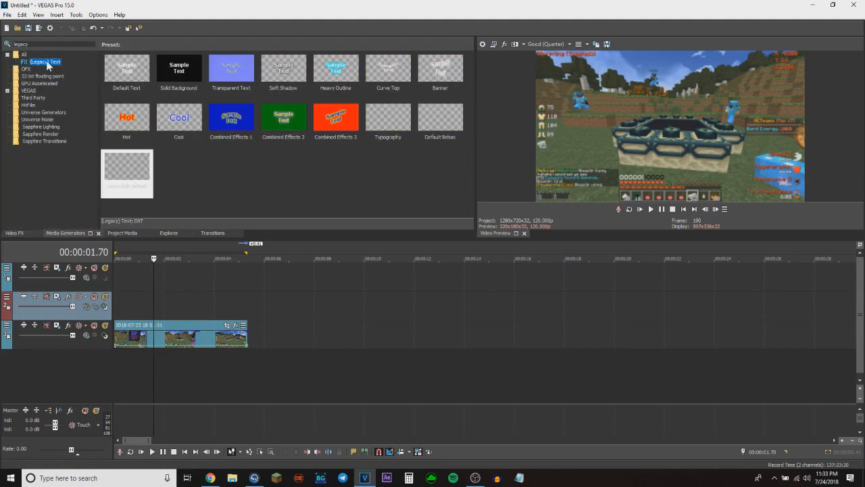
{"action": "left_click_drag", "start_coordinate": [126, 68], "coordinate": [250, 304]}
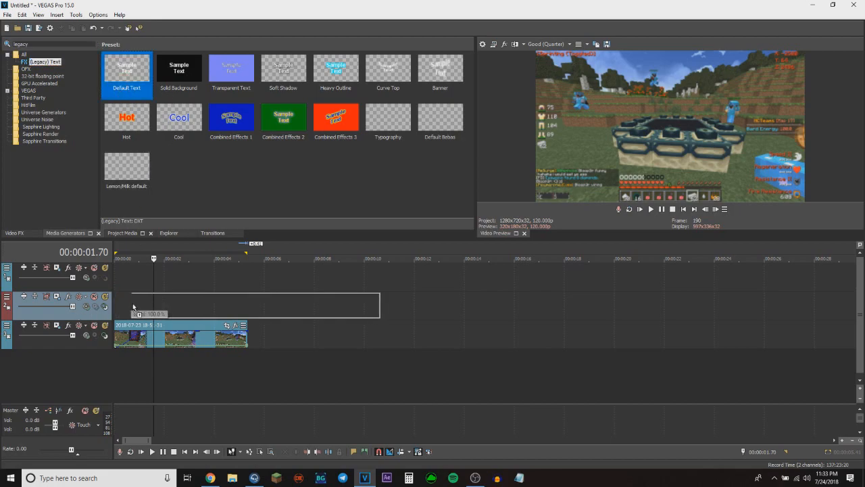
Set the text to 'OVERLAYED TEXT' in the Lemon/Milk font and close the generator dialog.
{"action": "left_click", "coordinate": [126, 167]}
{"action": "type", "text": "OVERLAYED"}
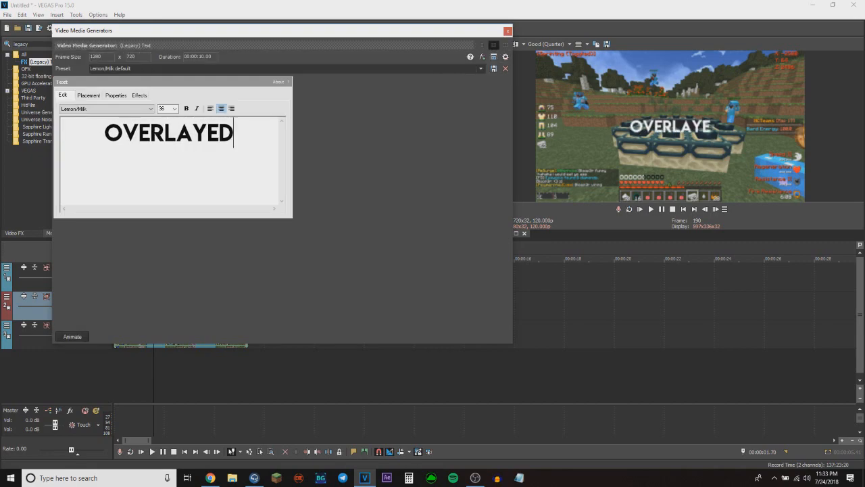
{"action": "left_click", "coordinate": [138, 95]}
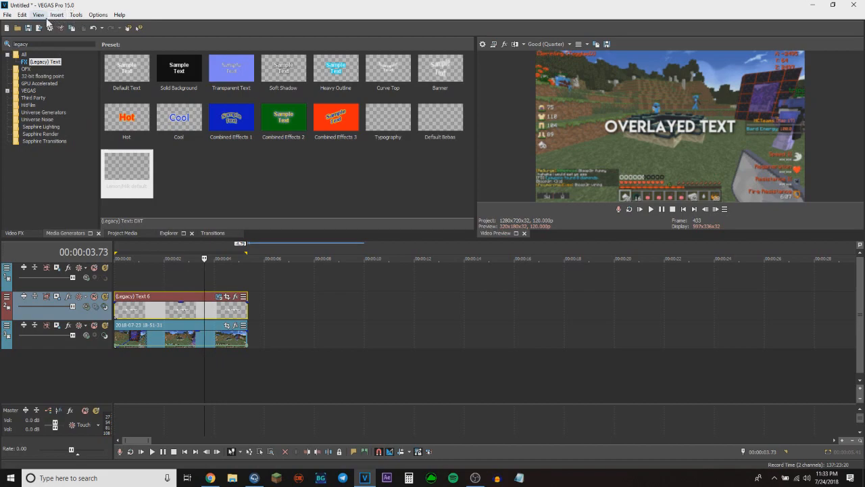
Check the View menu, then set the top track's compositing mode to Multiply (Mask).
{"action": "left_click", "coordinate": [41, 15]}
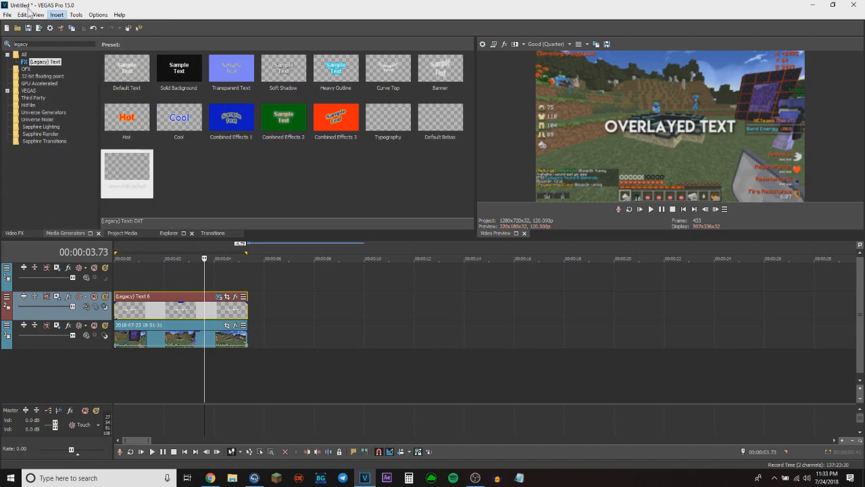
{"action": "left_click", "coordinate": [39, 15]}
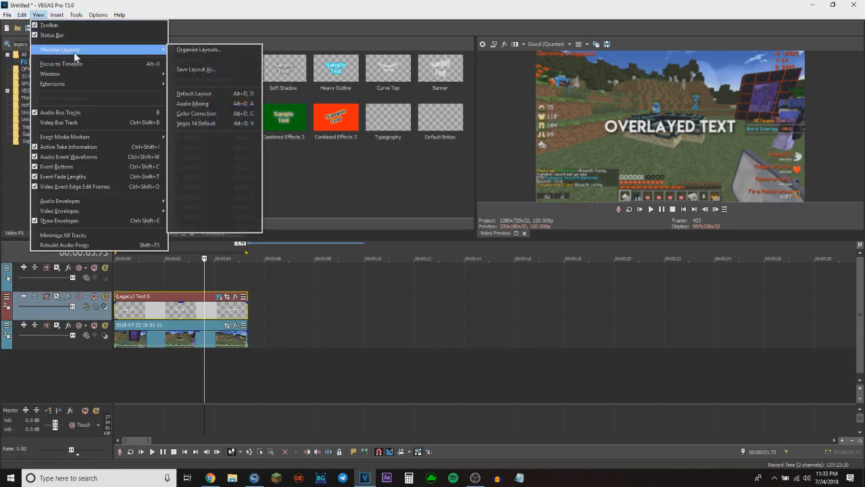
{"action": "mouse_move", "coordinate": [206, 128]}
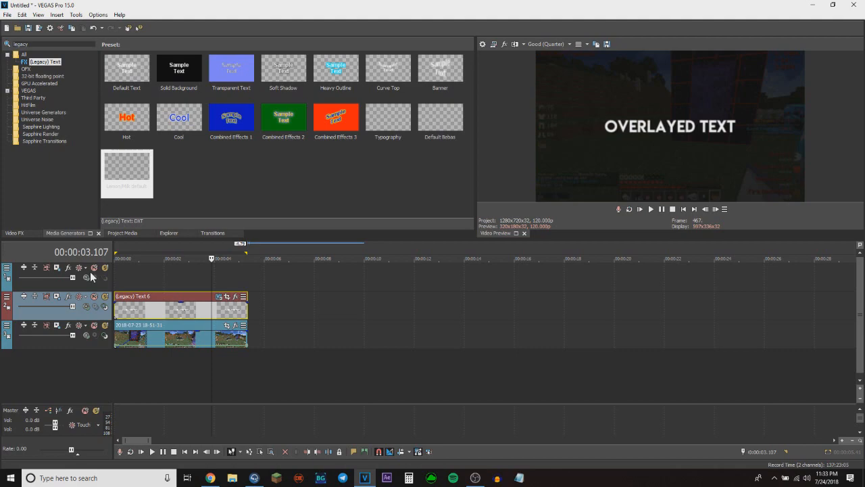
{"action": "mouse_move", "coordinate": [85, 280]}
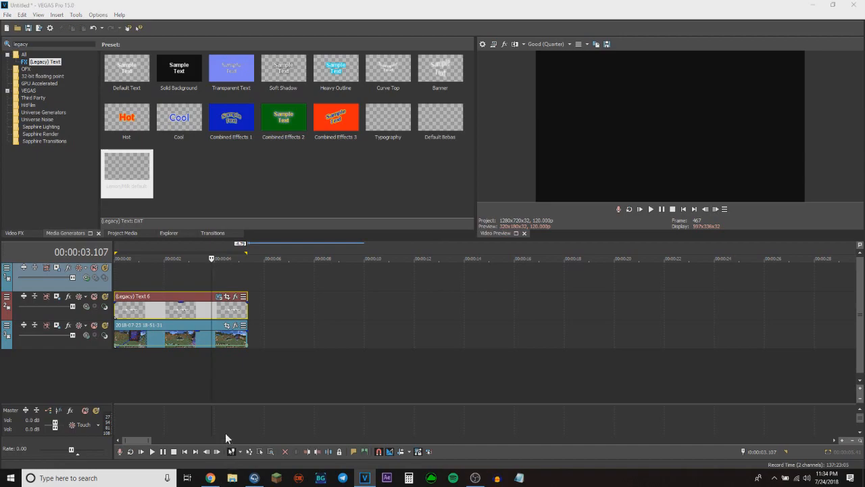
{"action": "left_click", "coordinate": [233, 478]}
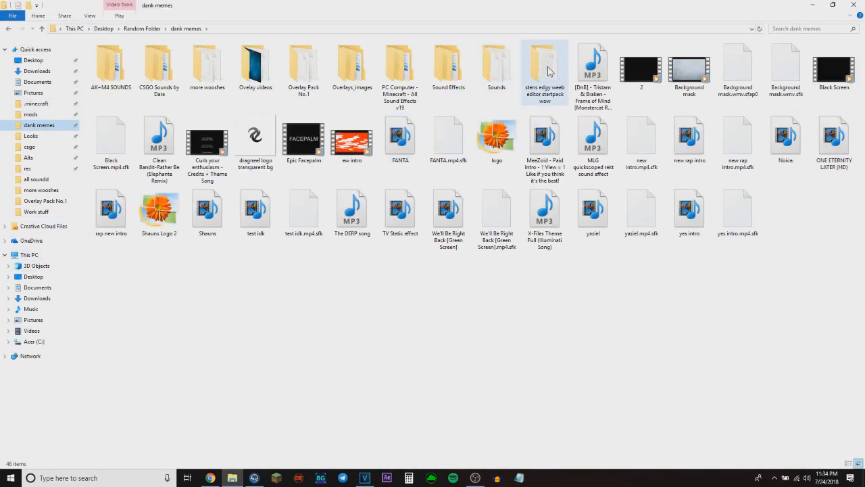
Browse the startpack to overlay's > png > dirtscreen and bring the NgLiyes image into VEGAS.
{"action": "double_click", "coordinate": [545, 62]}
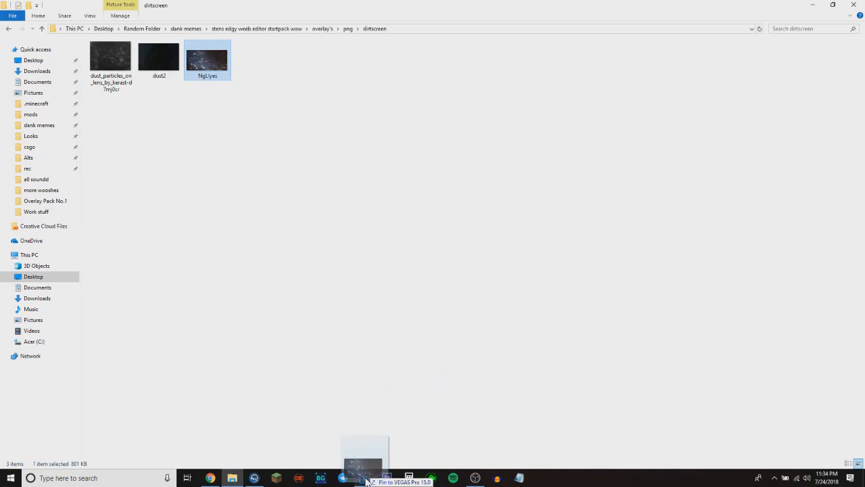
{"action": "left_click", "coordinate": [365, 478]}
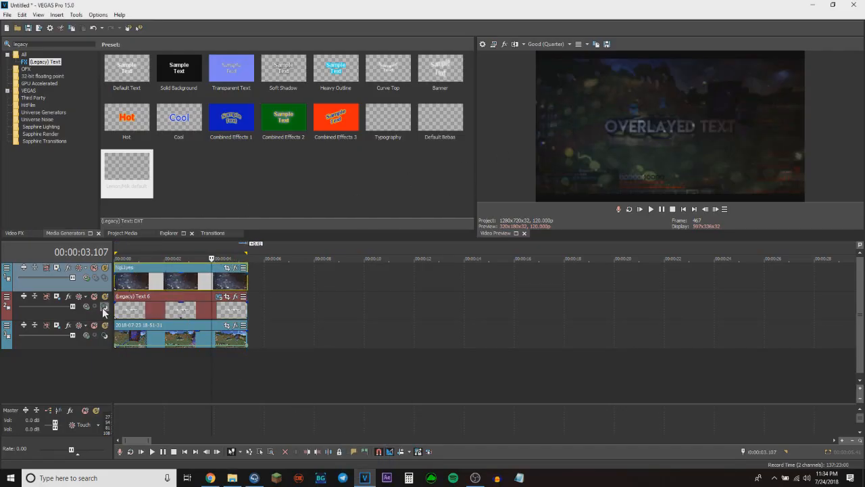
{"action": "mouse_move", "coordinate": [105, 311]}
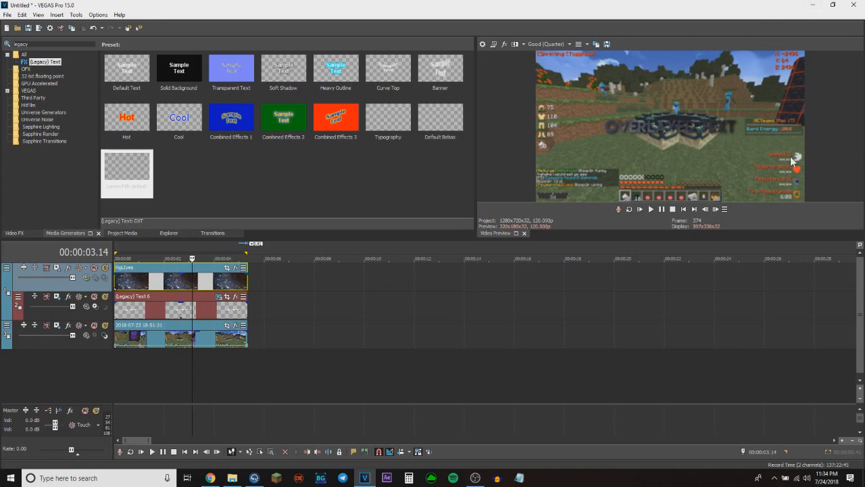
{"action": "mouse_move", "coordinate": [217, 285]}
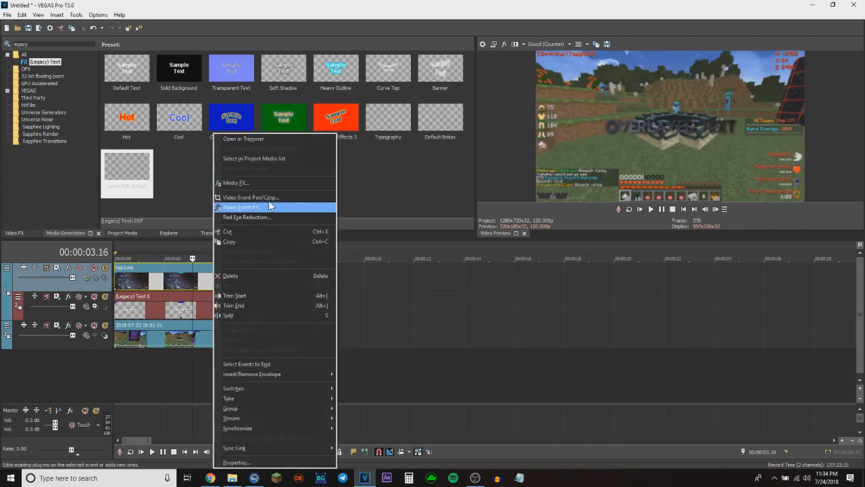
Use Video Event Pan/Crop to frame the upper middle of the NgLiyes image inside the text.
{"action": "left_click", "coordinate": [242, 207]}
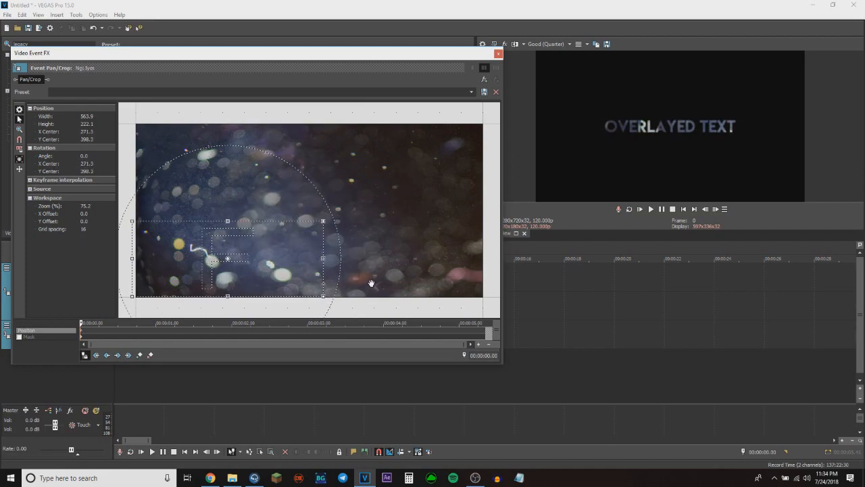
{"action": "left_click_drag", "start_coordinate": [228, 258], "coordinate": [322, 157]}
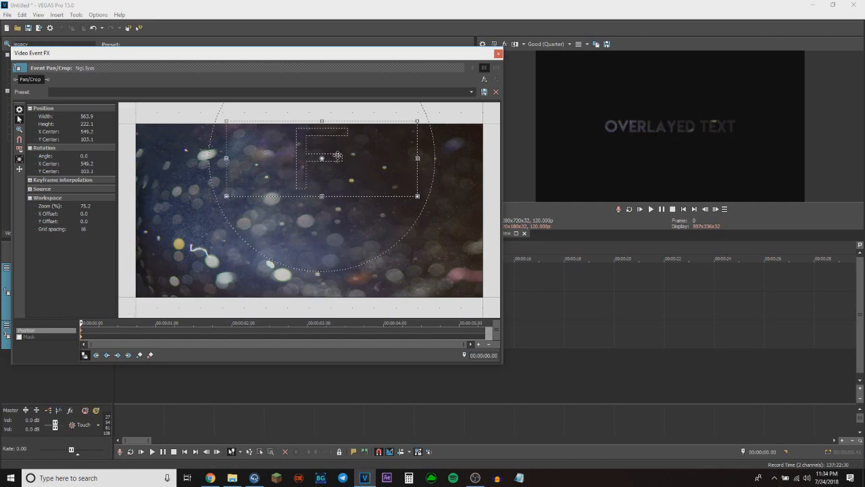
{"action": "left_click_drag", "start_coordinate": [322, 159], "coordinate": [246, 251]}
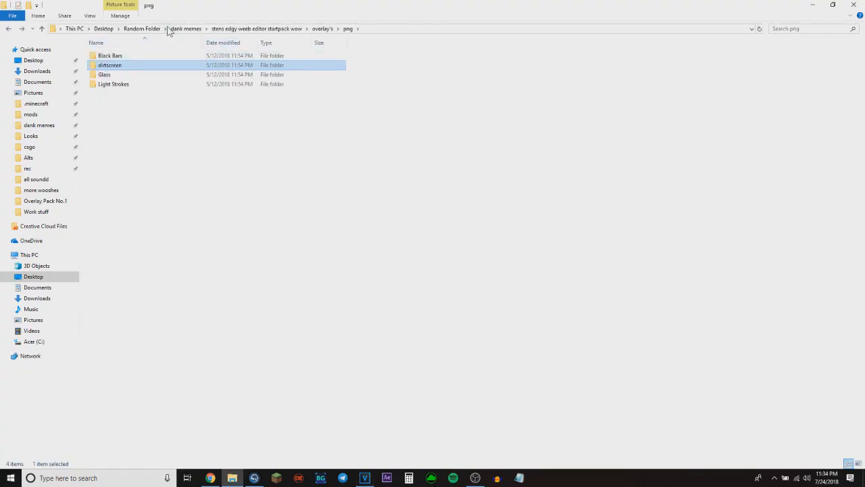
Go back to the dank memes folder and enter Overlay Pack No.1.
{"action": "left_click", "coordinate": [188, 29]}
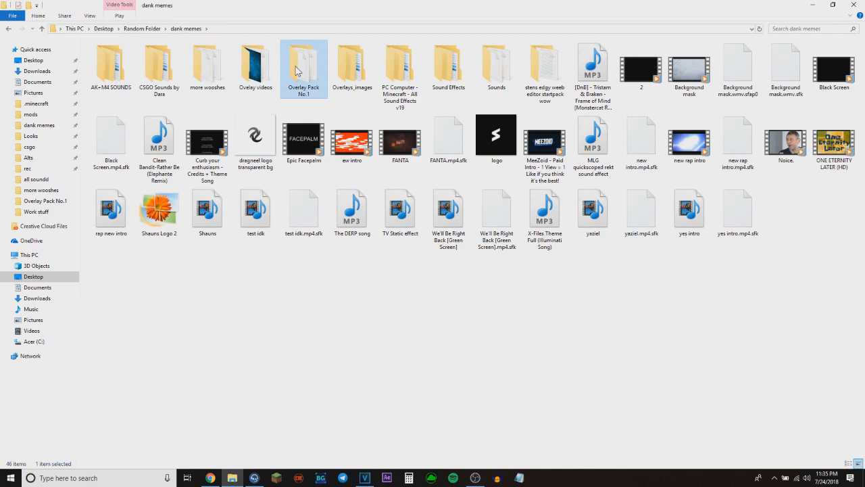
{"action": "double_click", "coordinate": [304, 61]}
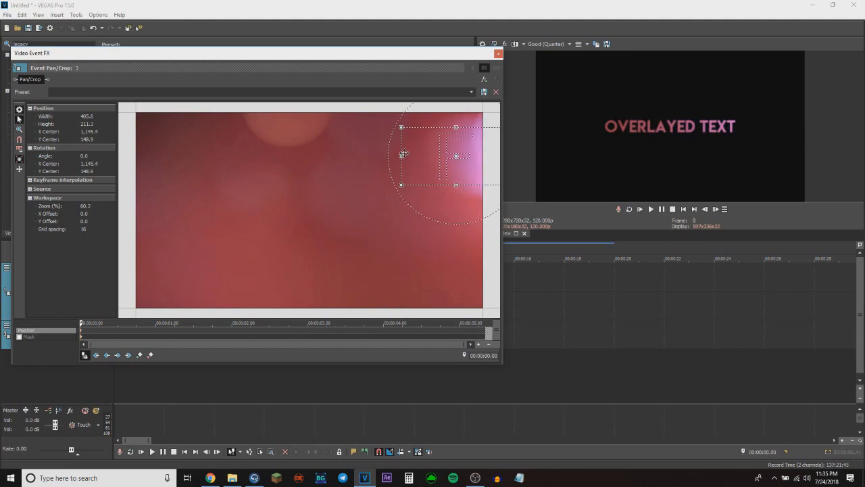
Frame the bokeh clip toward its upper right in Pan/Crop and close the window.
{"action": "left_click_drag", "start_coordinate": [404, 153], "coordinate": [423, 148]}
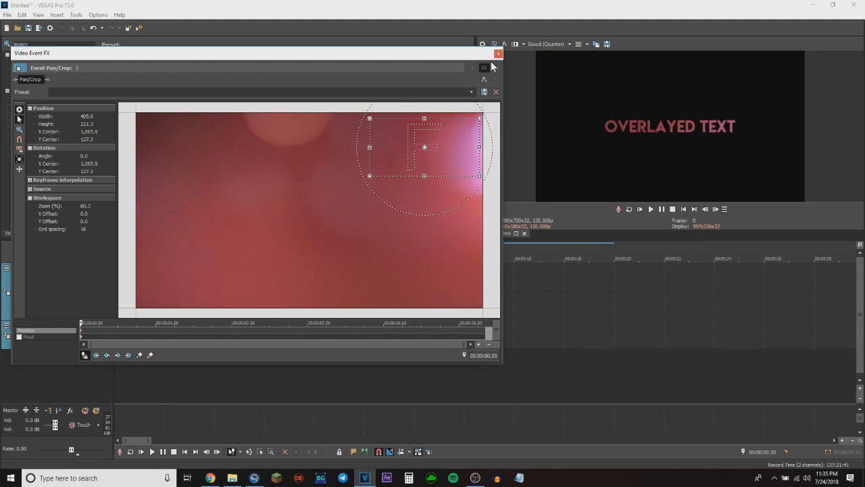
{"action": "left_click", "coordinate": [497, 53]}
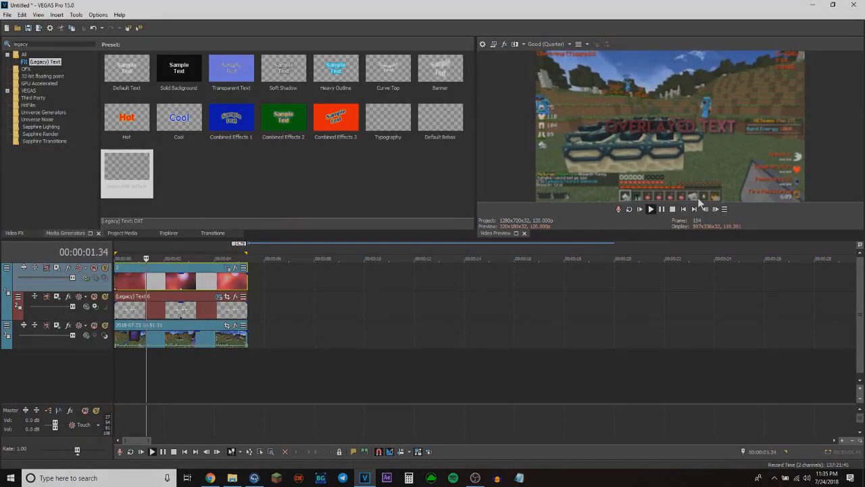